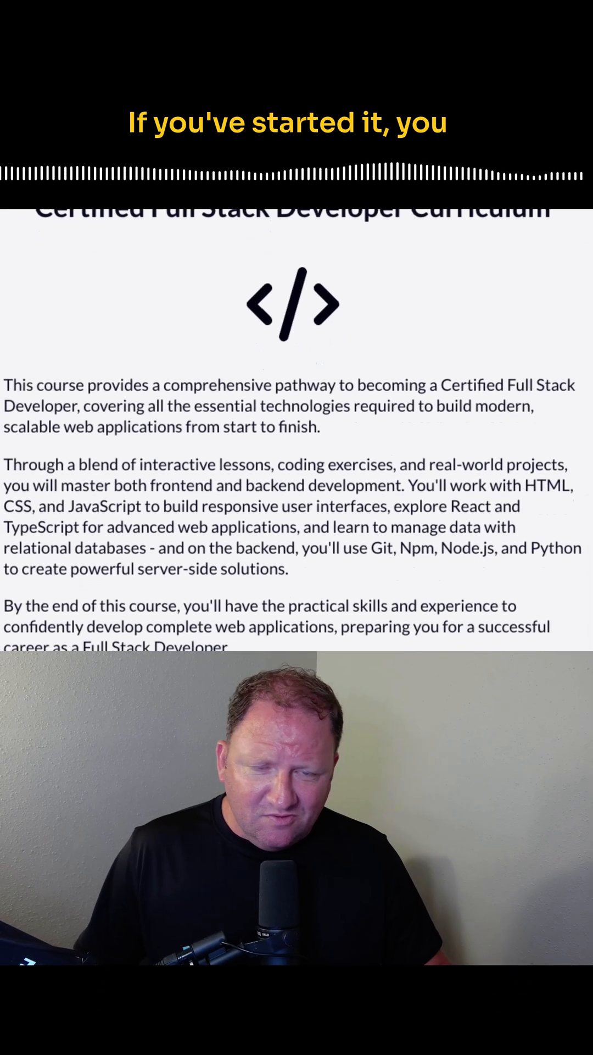
{"action": "scroll", "scroll_direction": "down", "scroll_amount": 3}
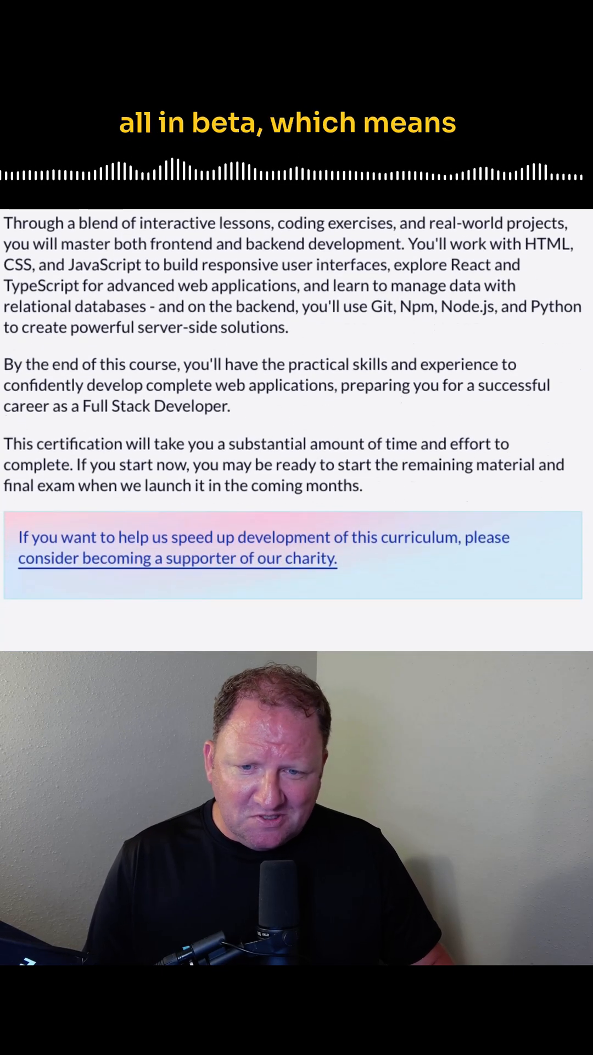
{"action": "scroll", "scroll_direction": "down", "scroll_amount": 3}
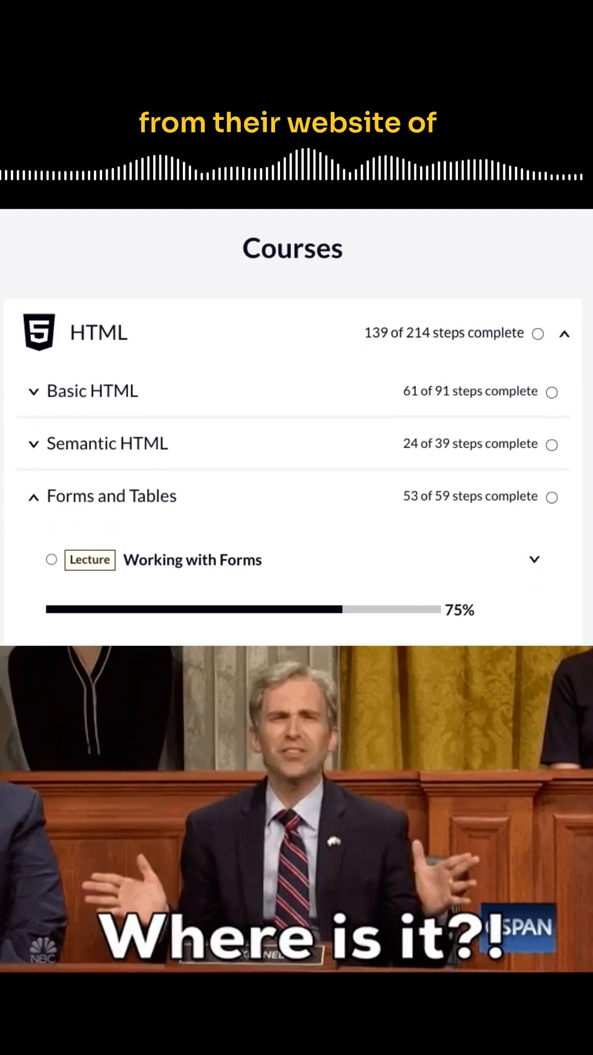
{"action": "scroll", "scroll_direction": "down", "scroll_amount": 3}
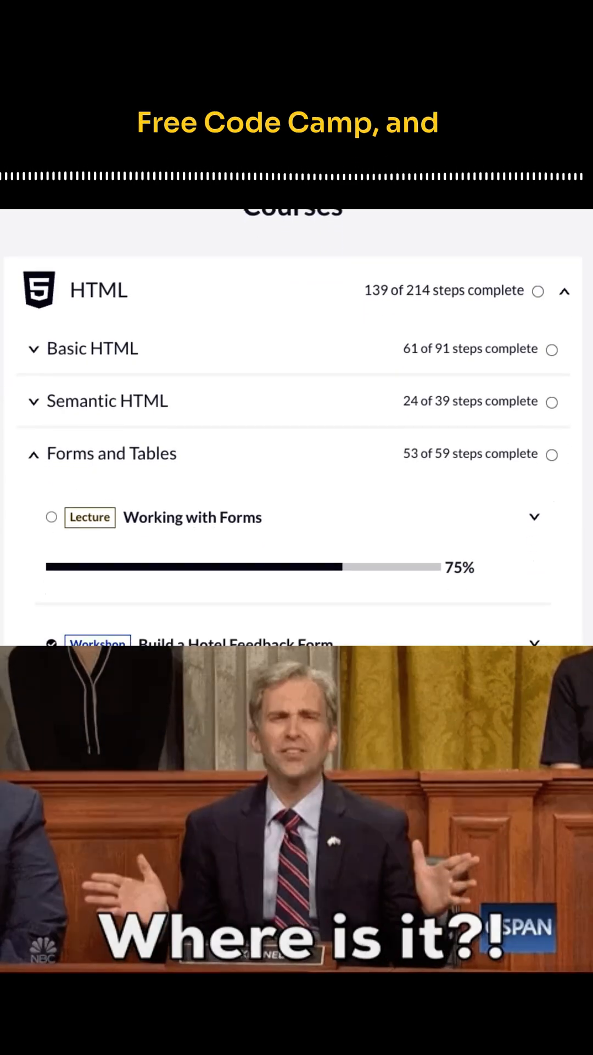
{"action": "scroll", "scroll_direction": "down", "scroll_amount": 3}
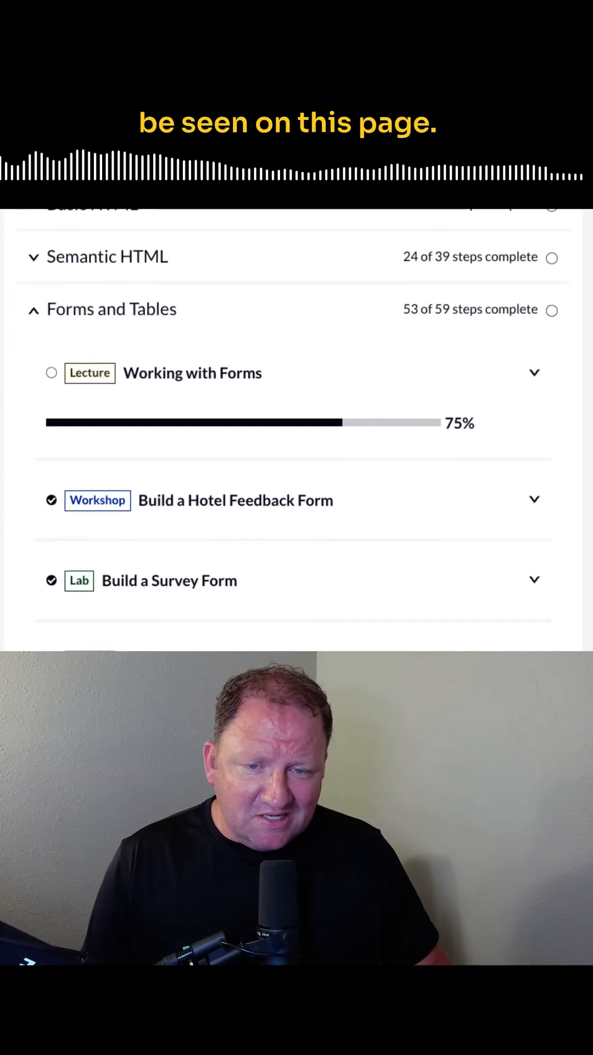